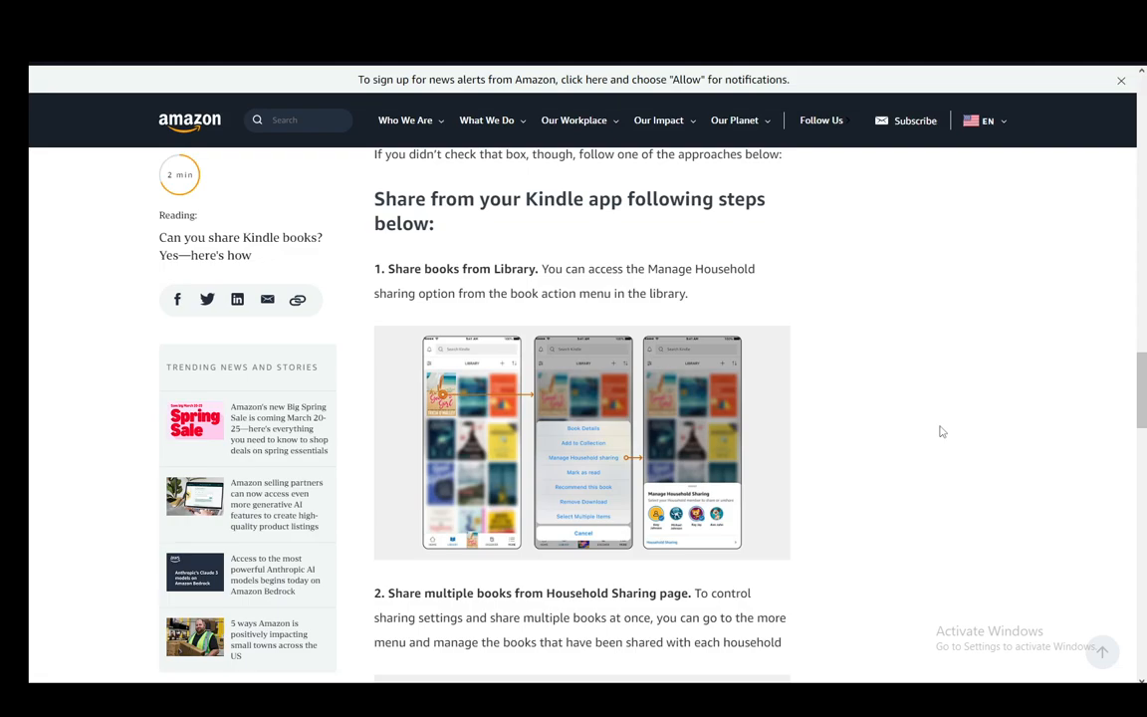
mouse_move(915, 381)
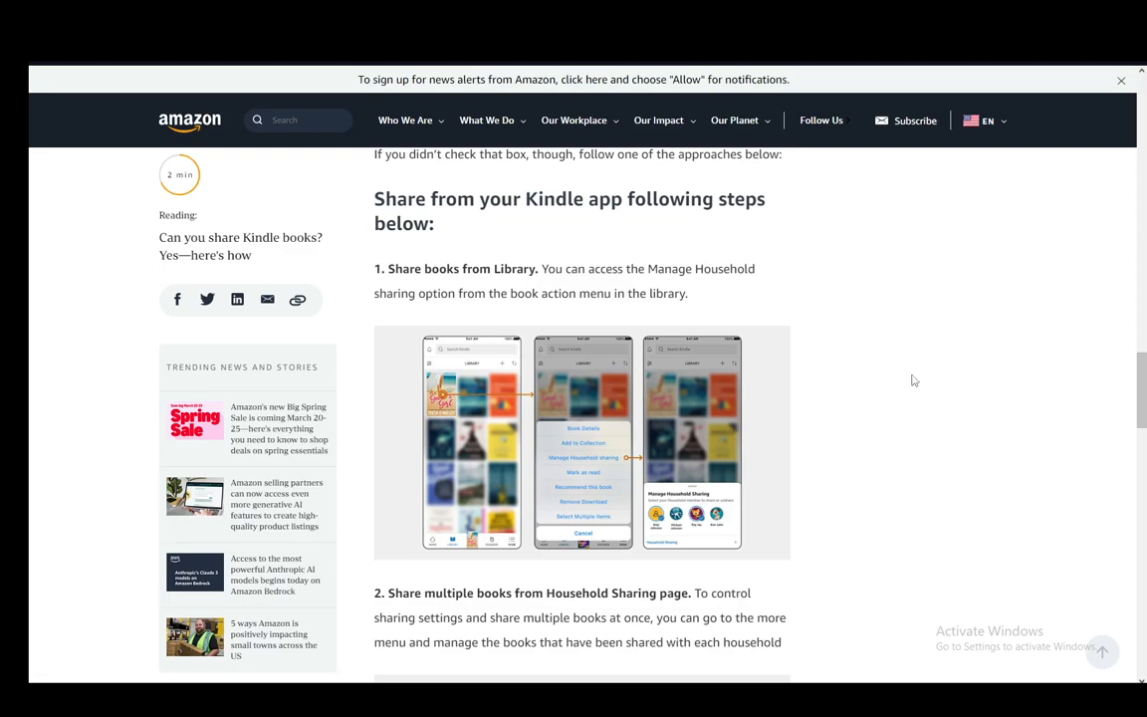
mouse_move(576, 281)
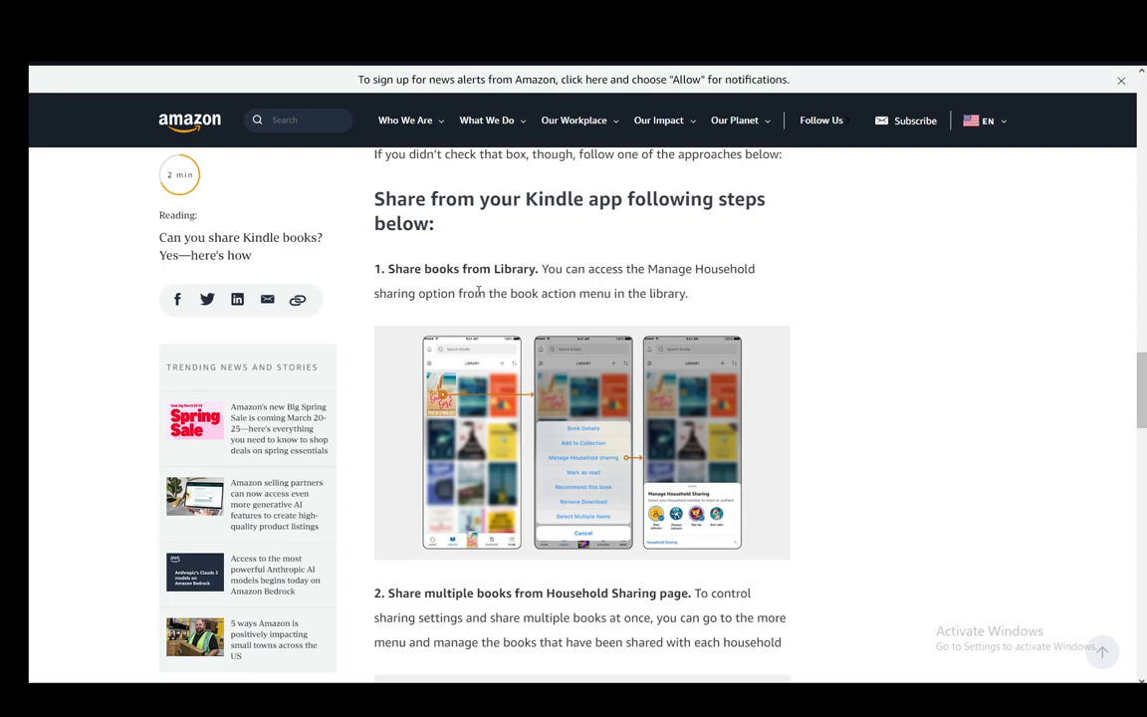
mouse_move(506, 235)
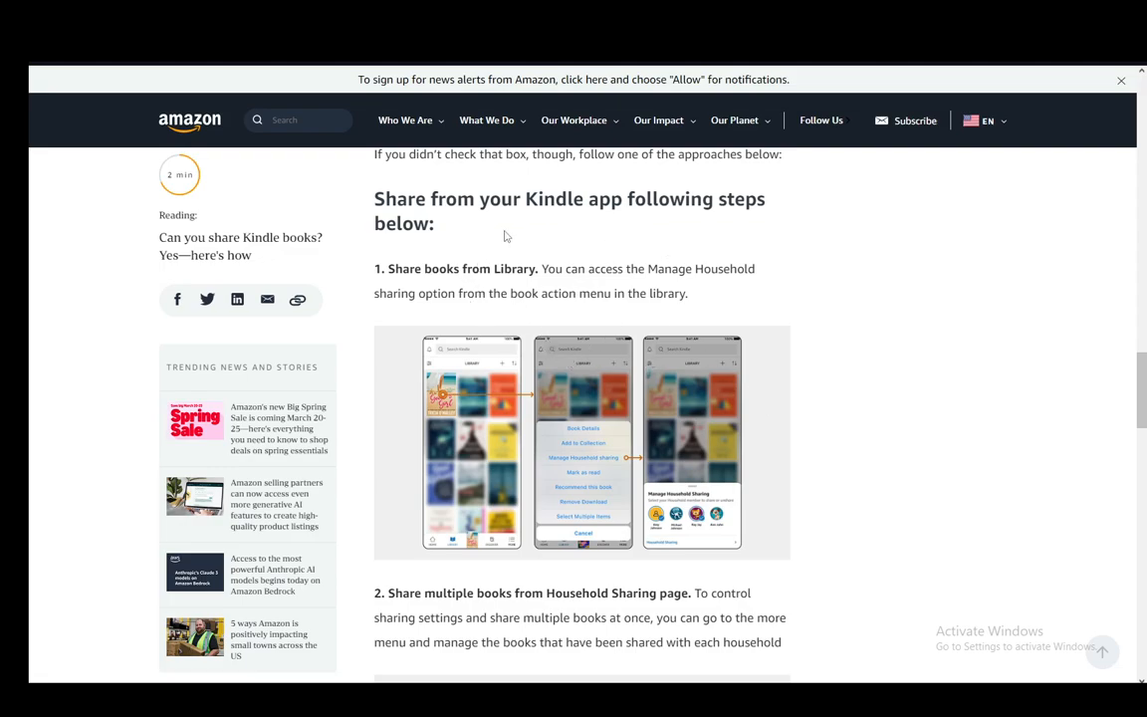
mouse_move(573, 259)
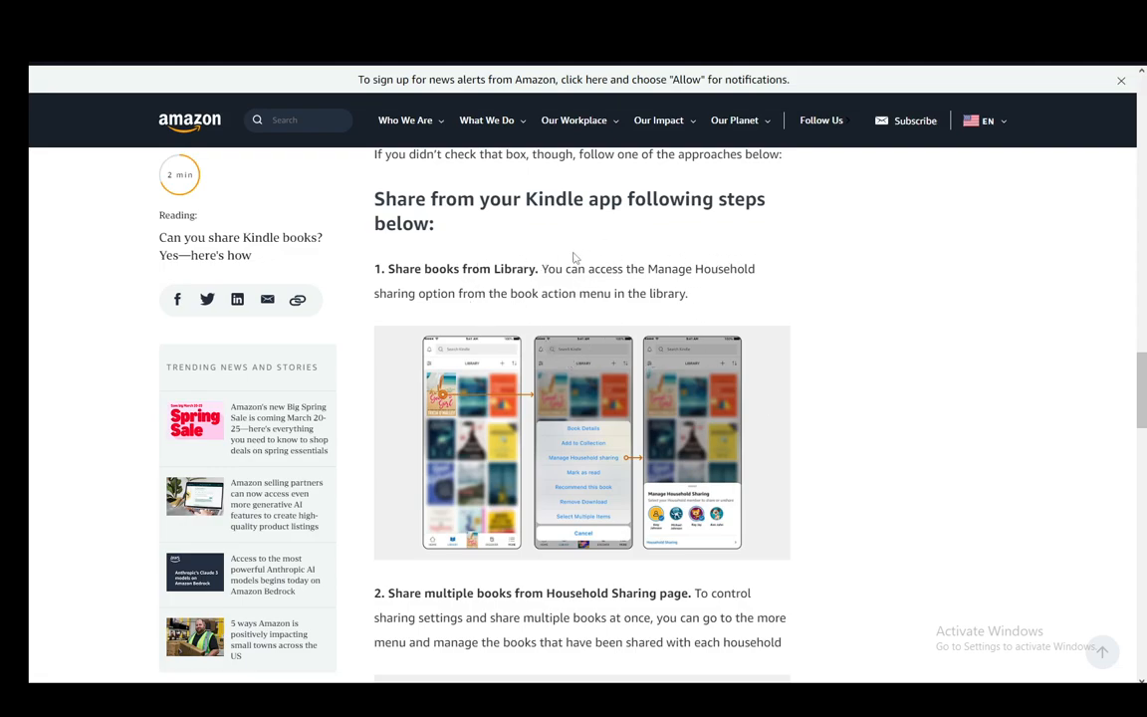
mouse_move(685, 285)
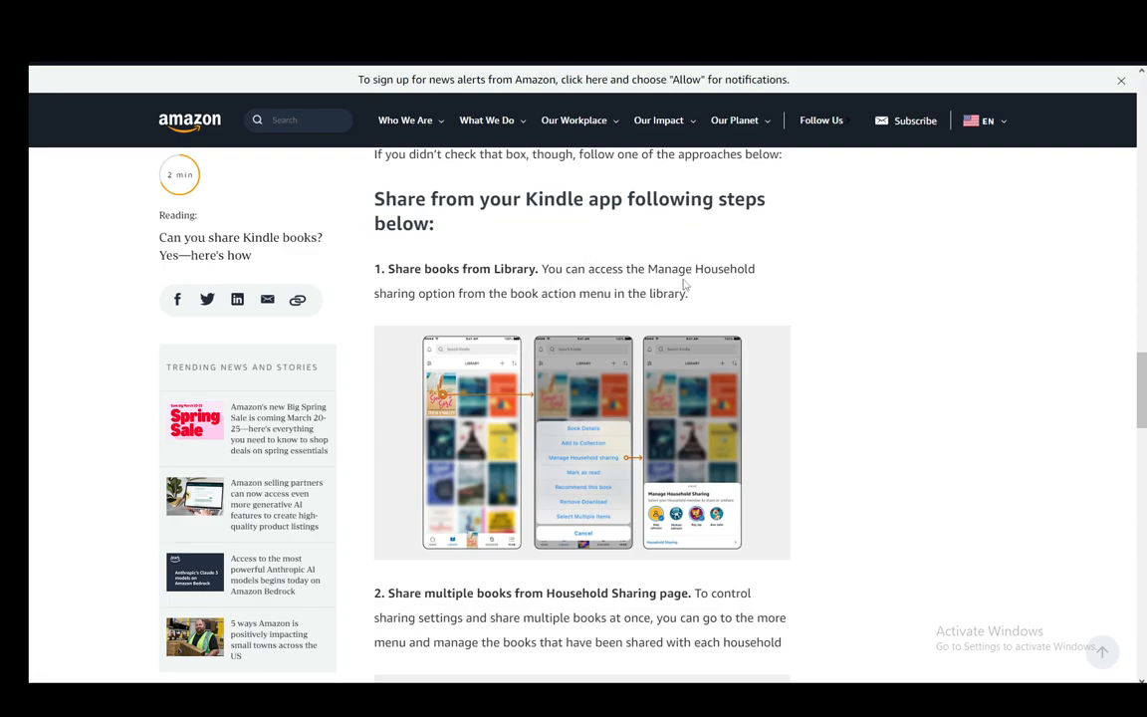
mouse_move(562, 317)
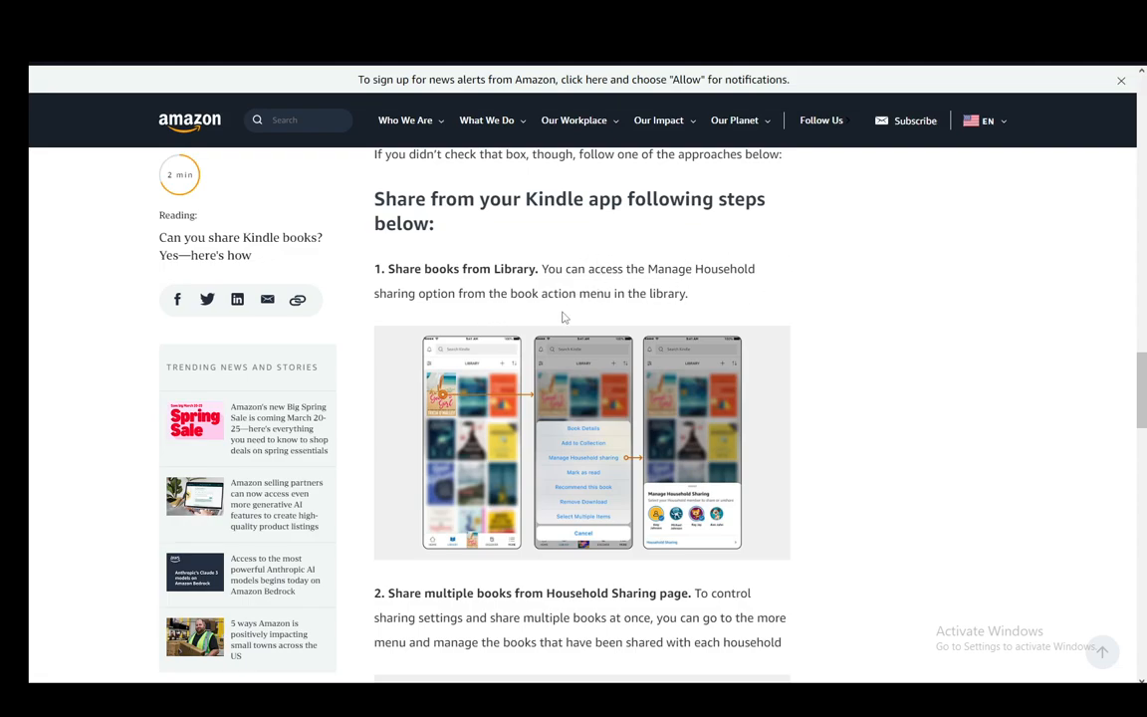
mouse_move(606, 472)
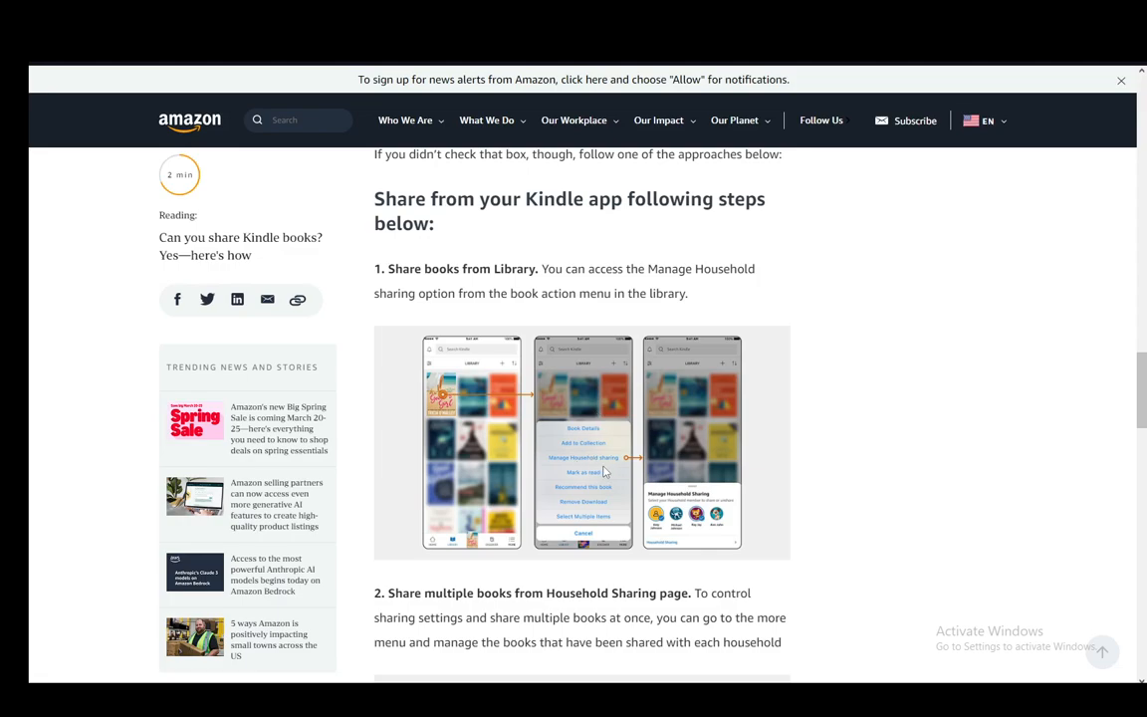
scroll("down", 3)
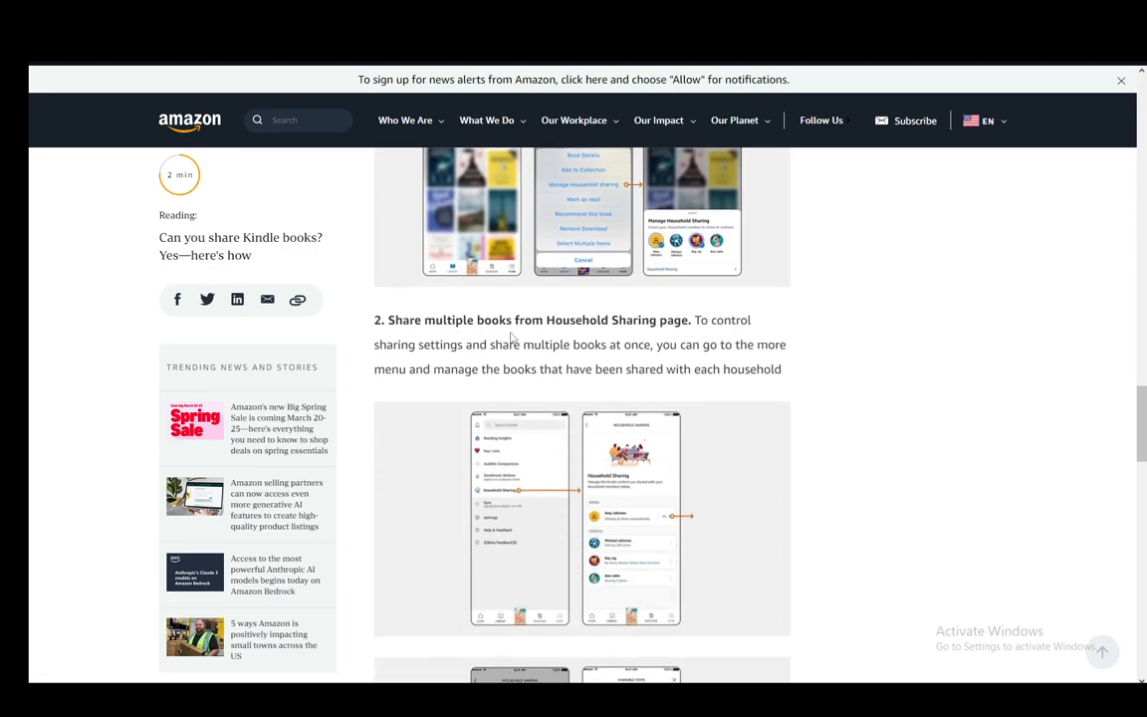
scroll("down", 3)
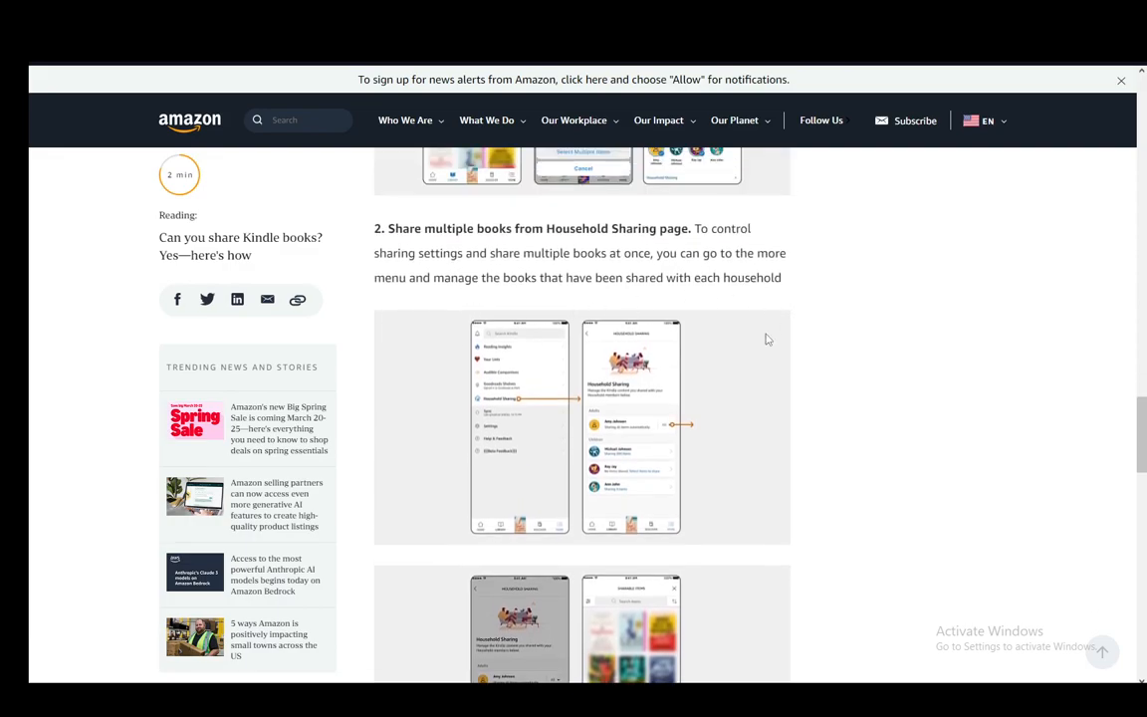
mouse_move(695, 313)
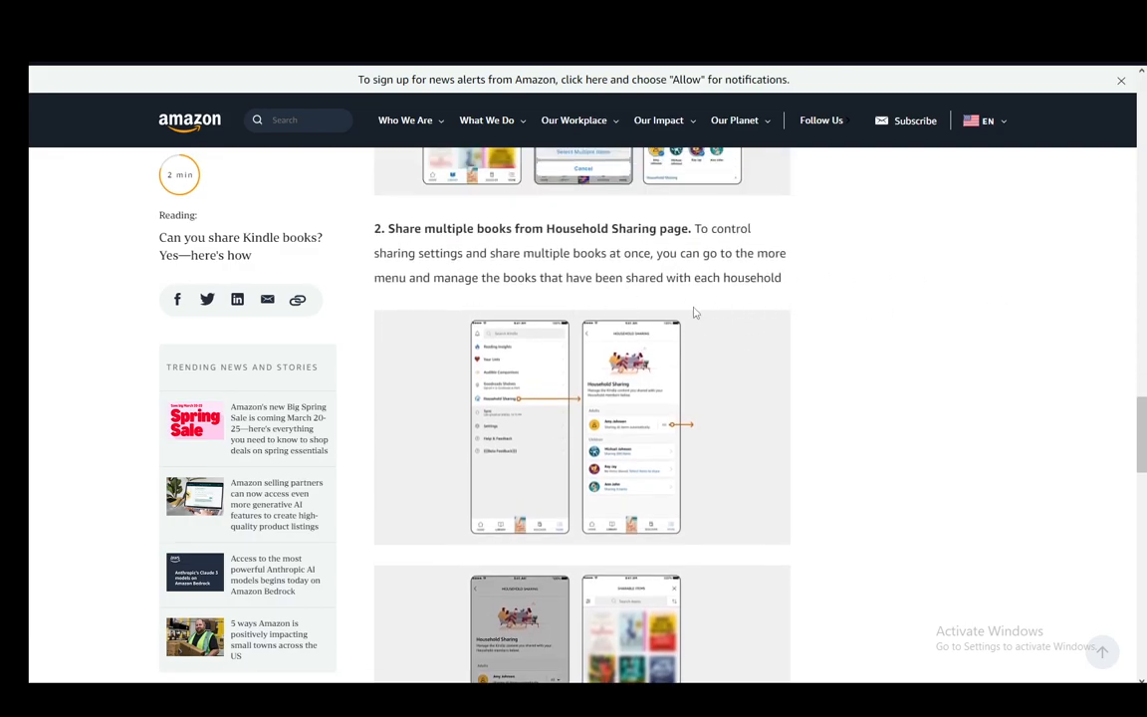
mouse_move(686, 306)
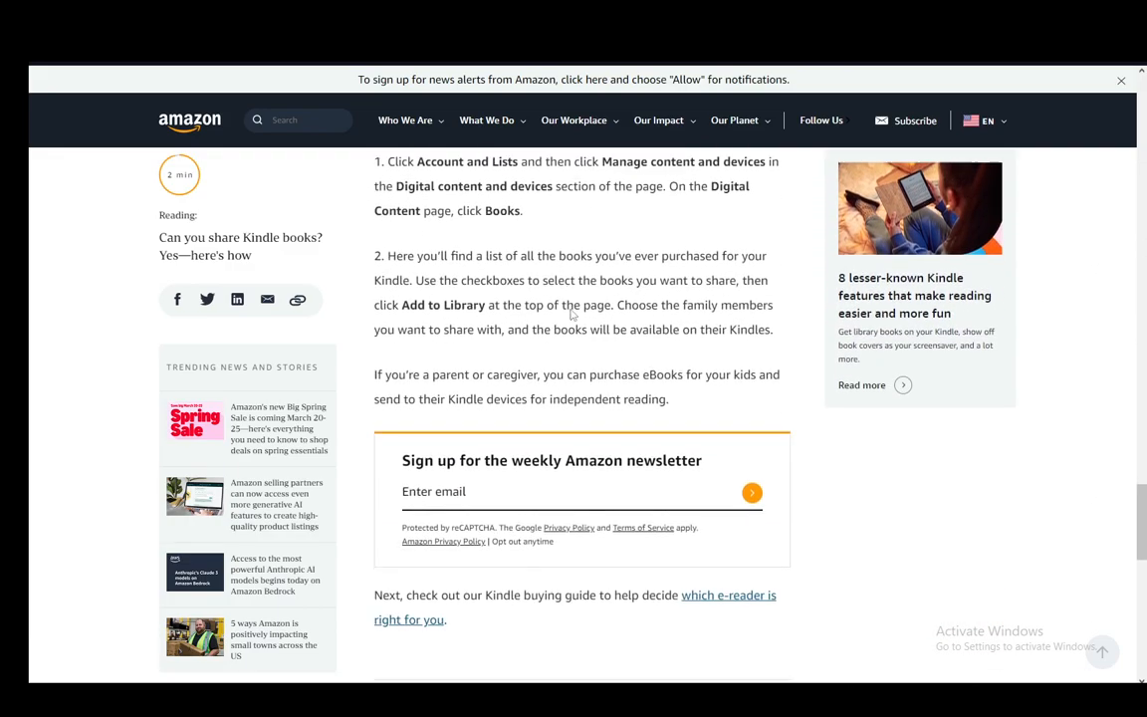
scroll("up", 3)
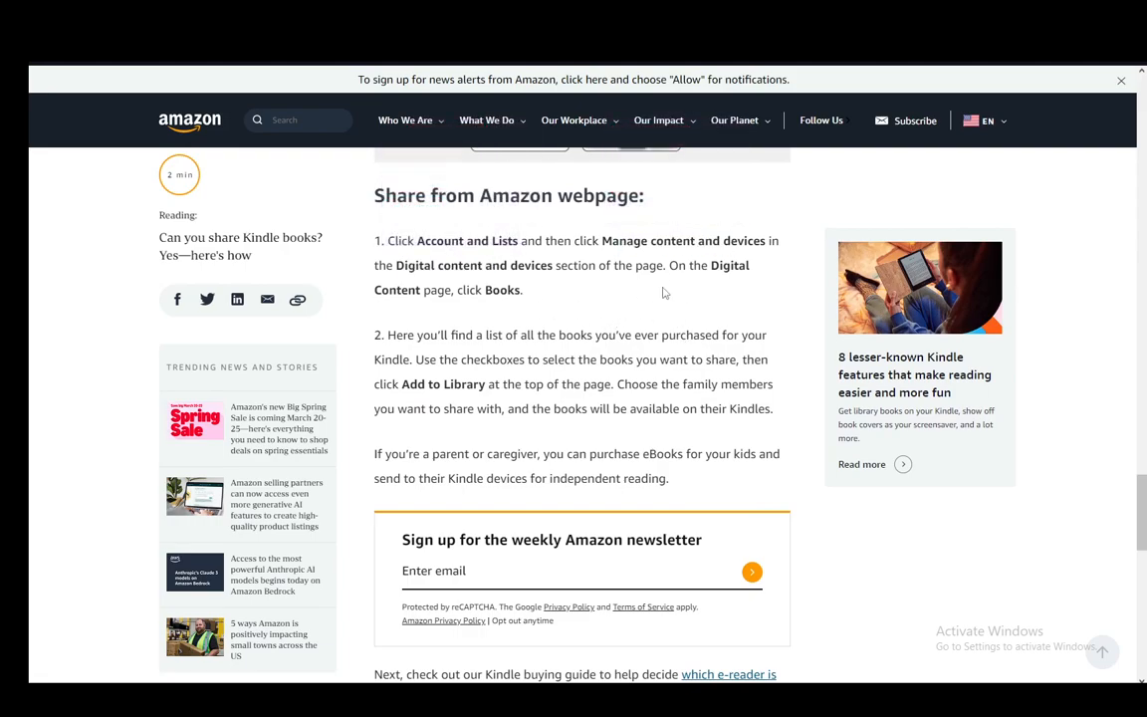
mouse_move(546, 265)
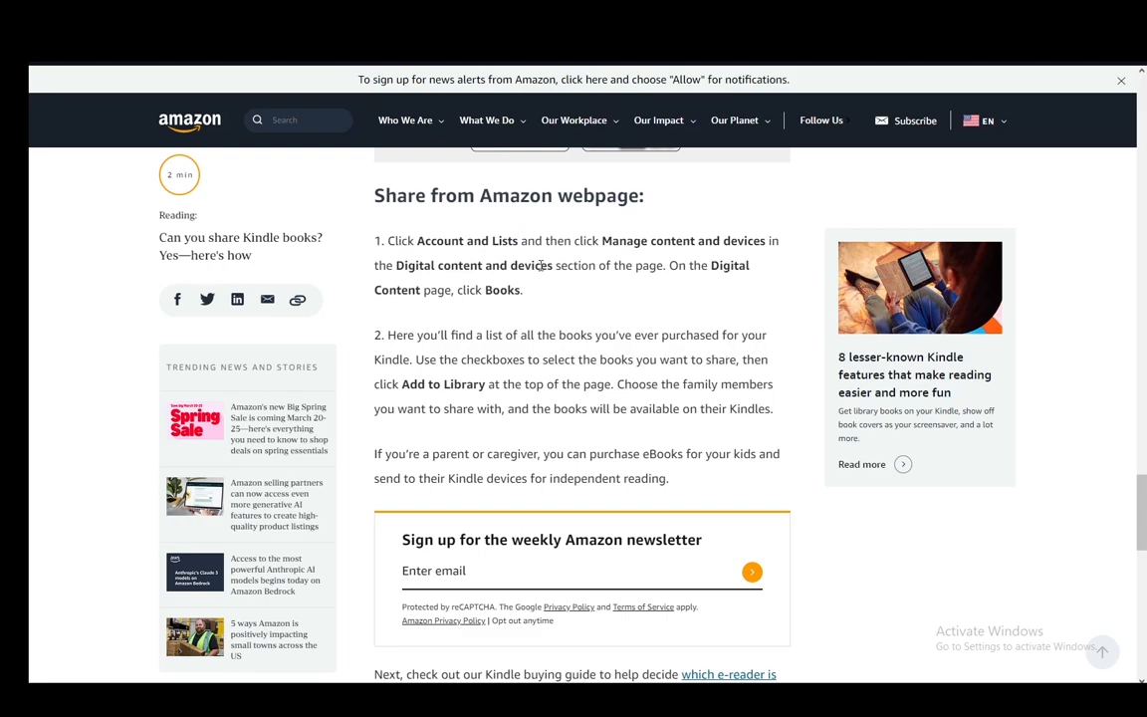
mouse_move(508, 383)
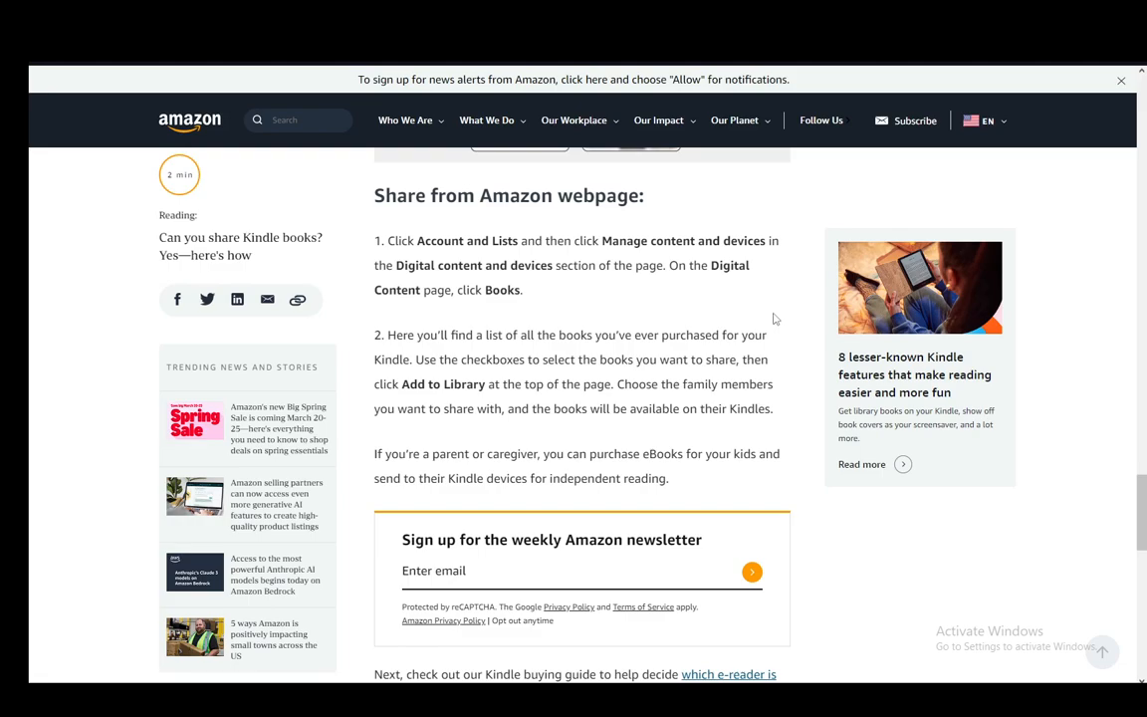
mouse_move(534, 407)
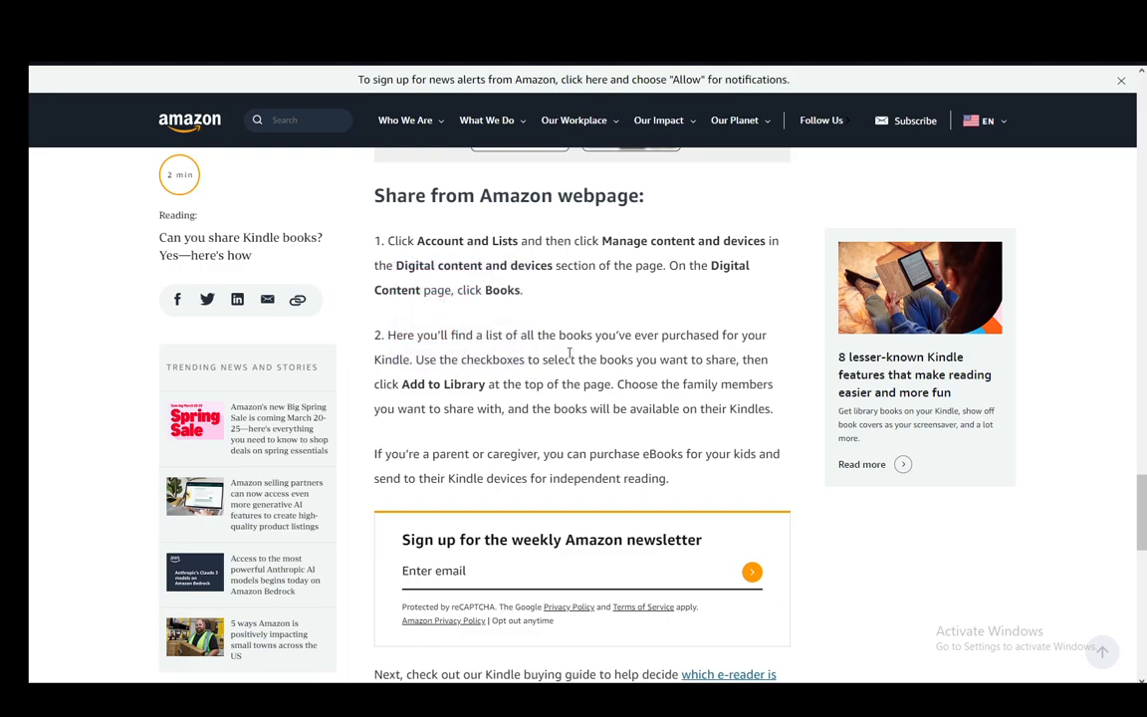
scroll("down", 3)
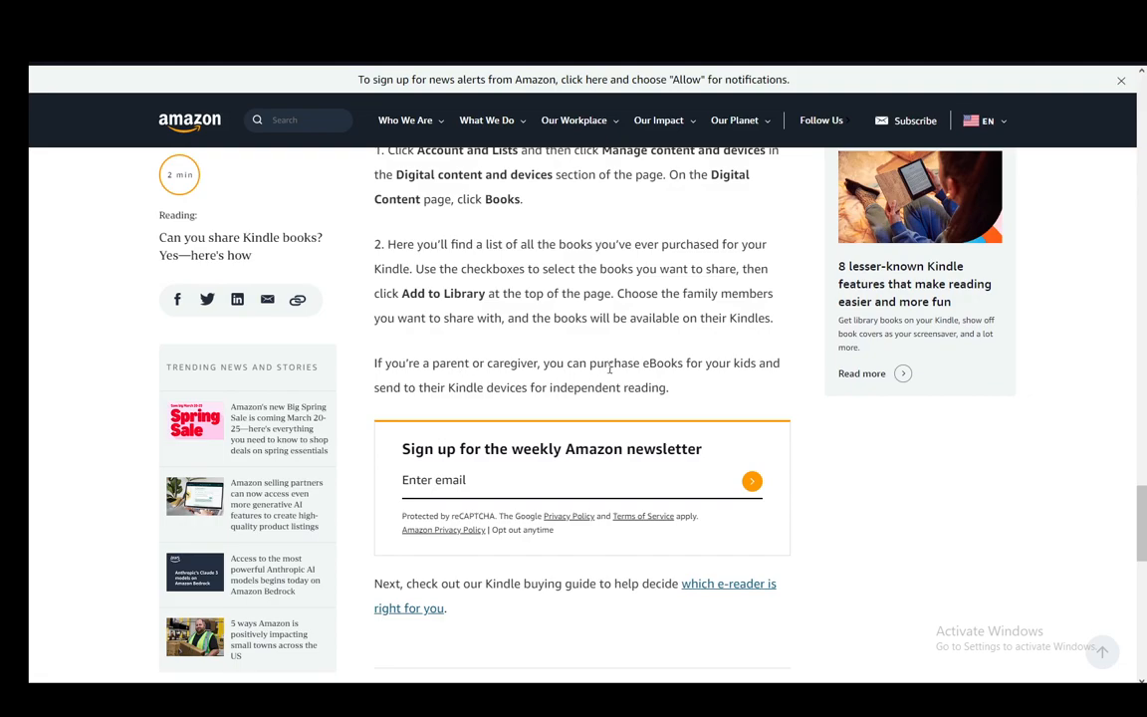
mouse_move(727, 302)
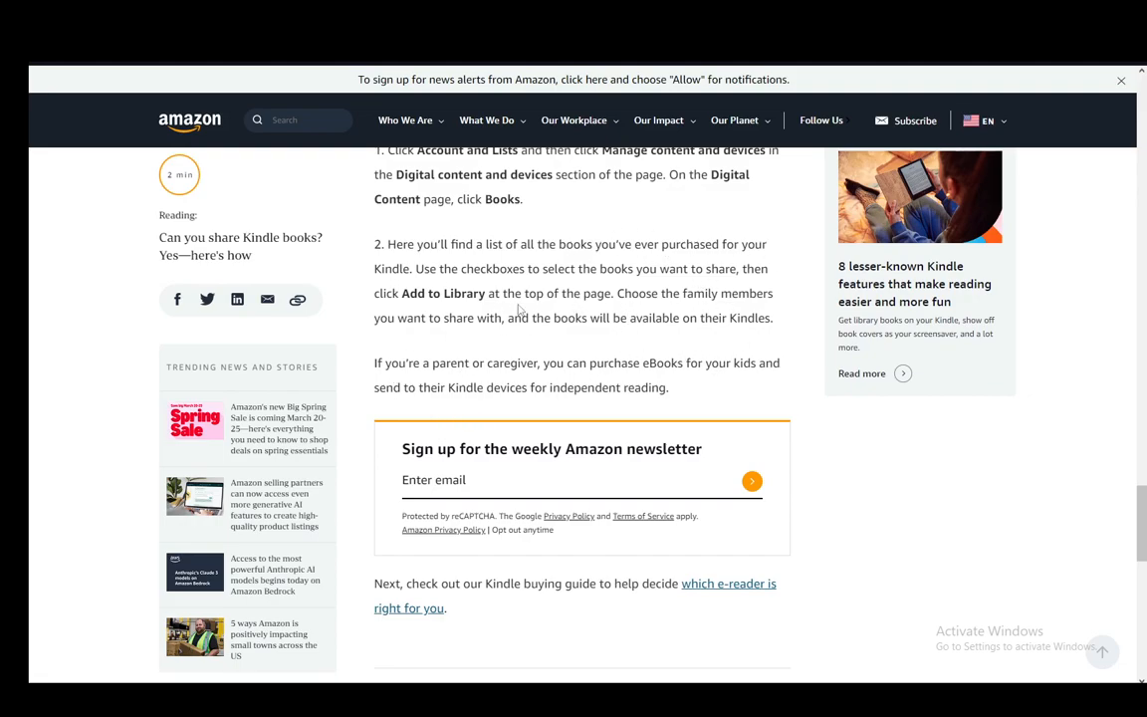
scroll("down", 3)
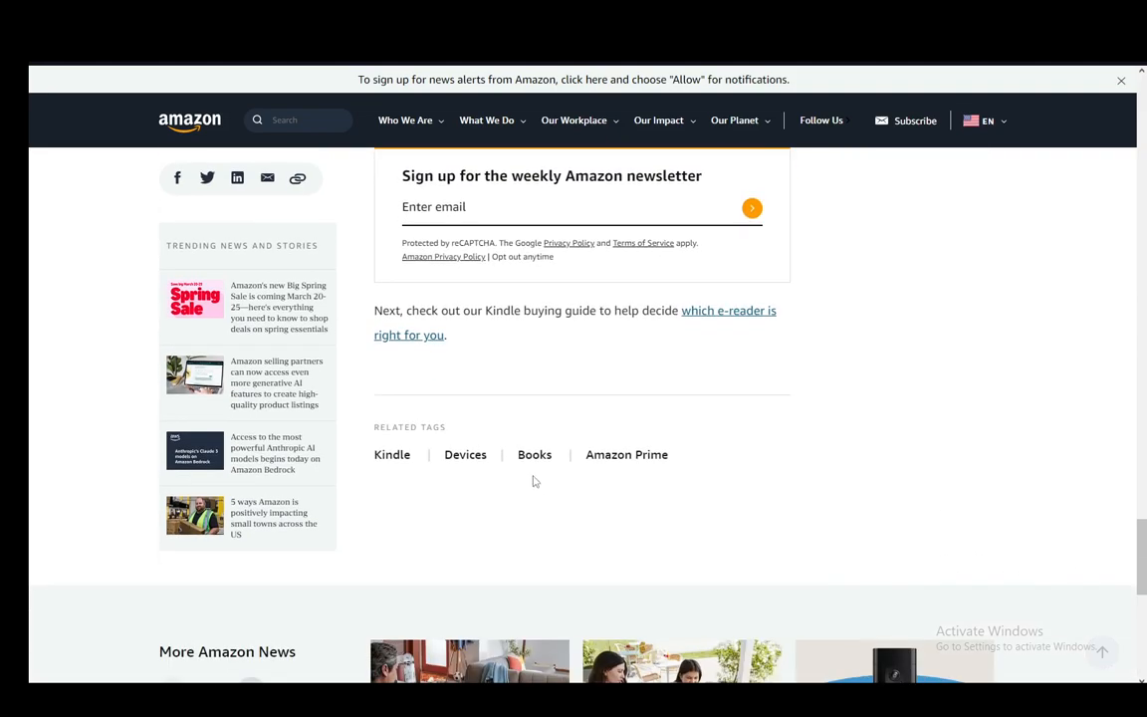
scroll("up", 3)
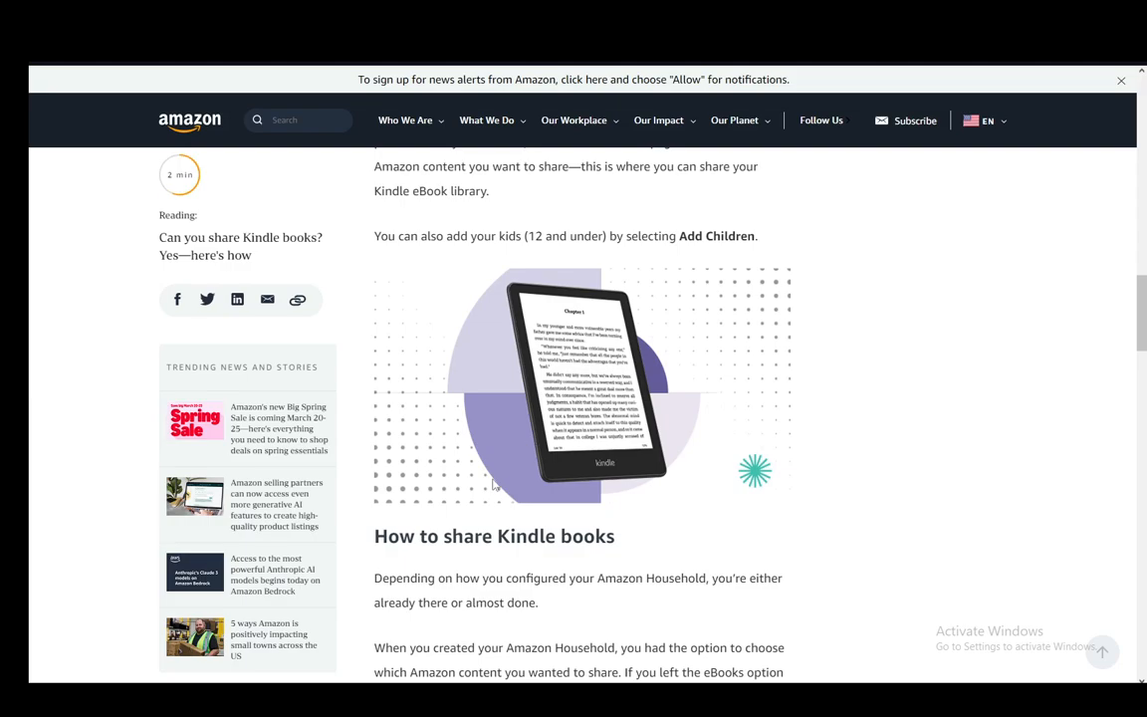
scroll("up", 3)
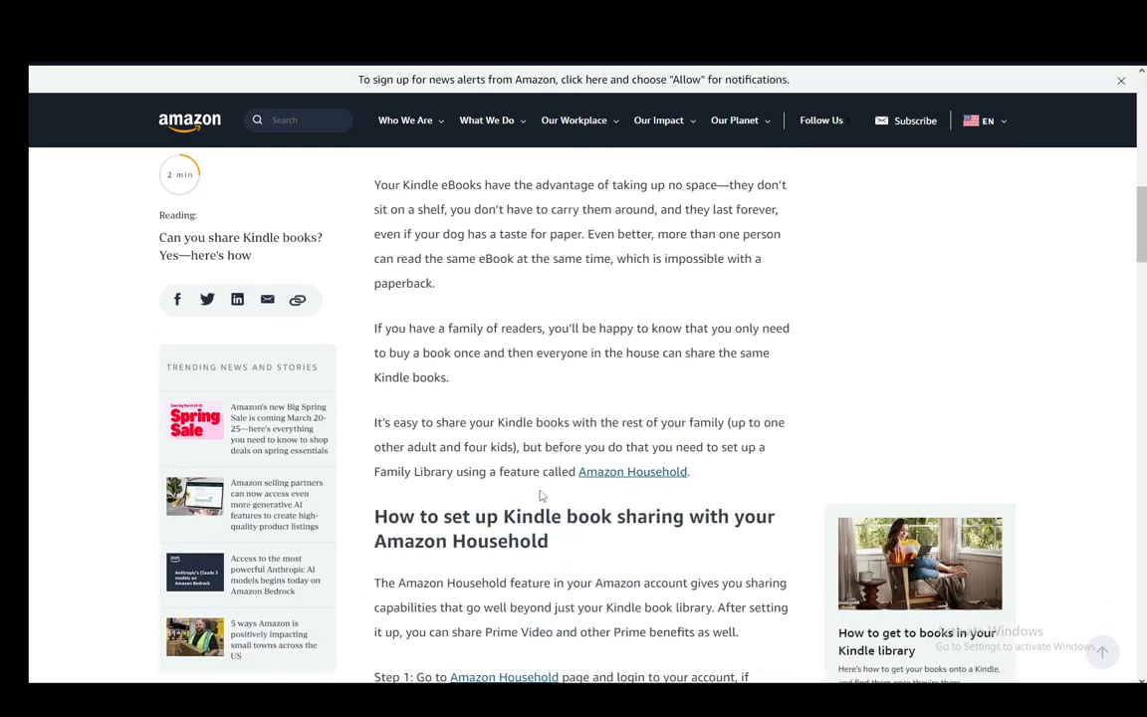
scroll("down", 3)
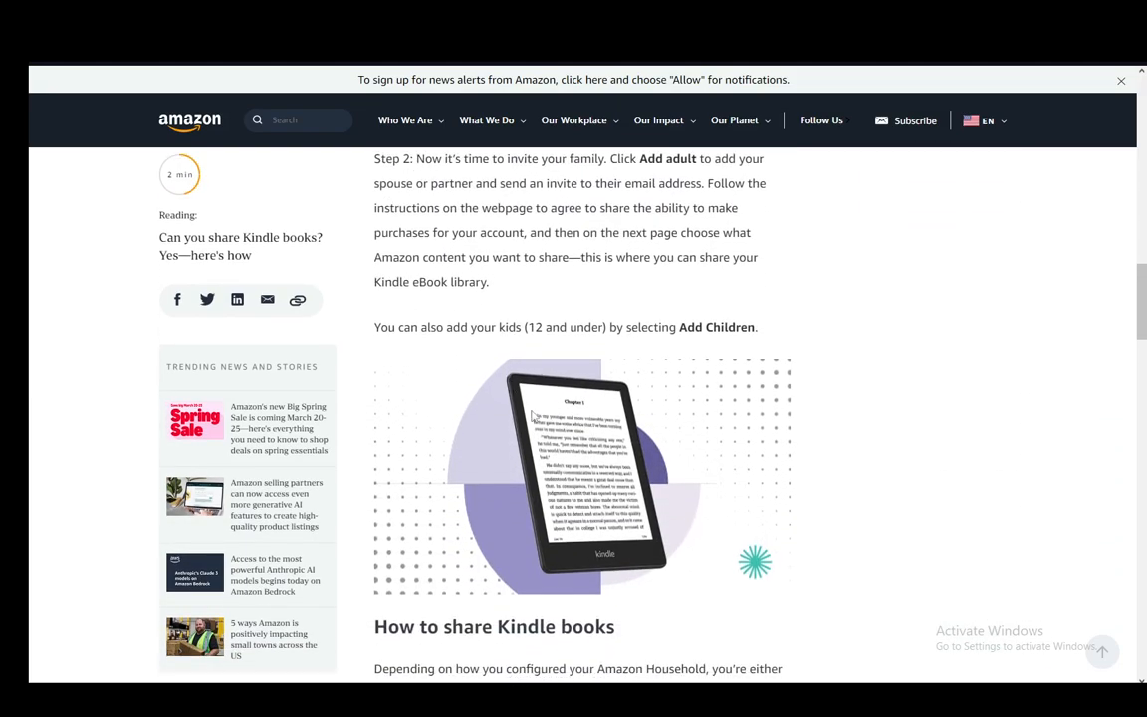